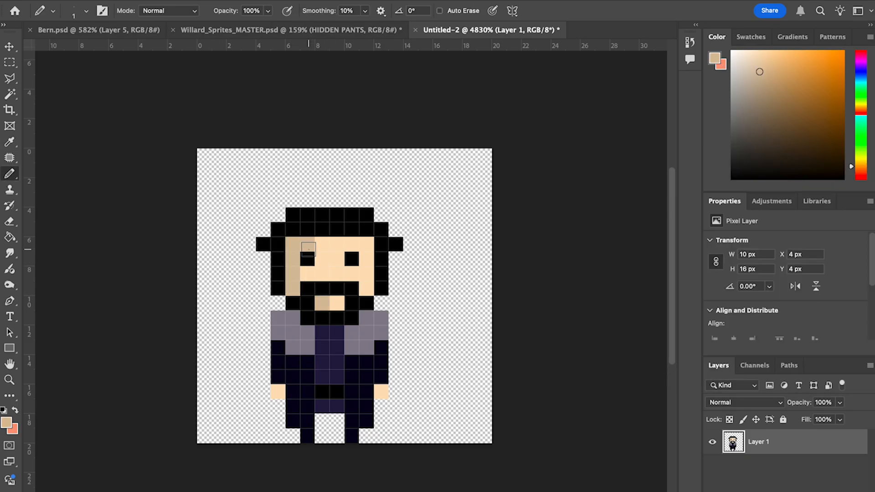
# Shade the bearded character with sampled colours, adding grey pixels to the hair.
pyautogui.click(10, 142)
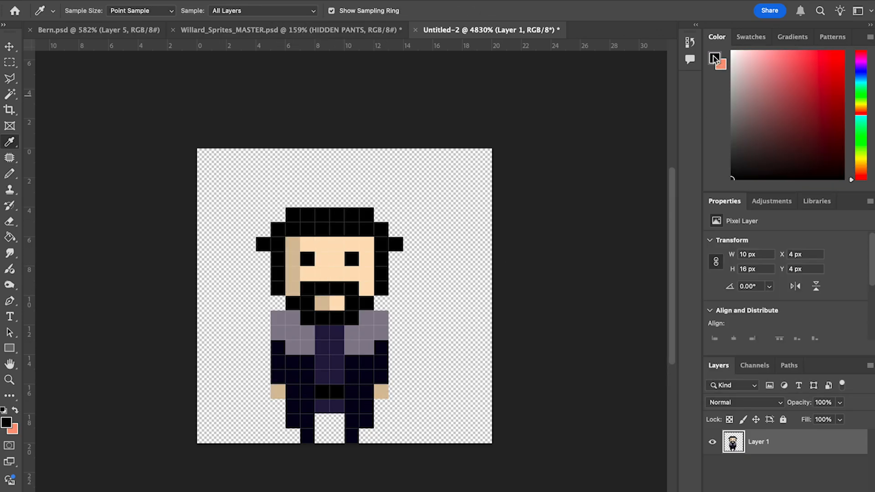
pyautogui.click(10, 174)
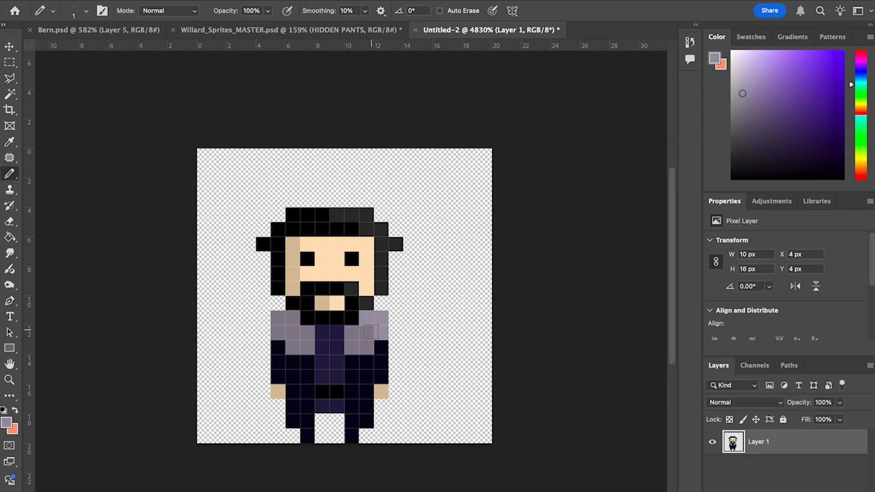
pyautogui.click(10, 142)
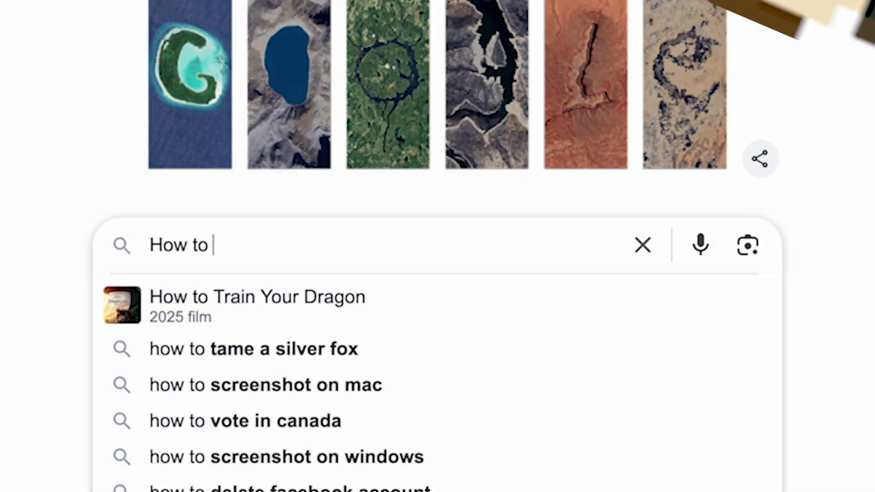
# Finish the Google query with 'be less awful at pixel art'.
pyautogui.write('be less awful at pixel art')
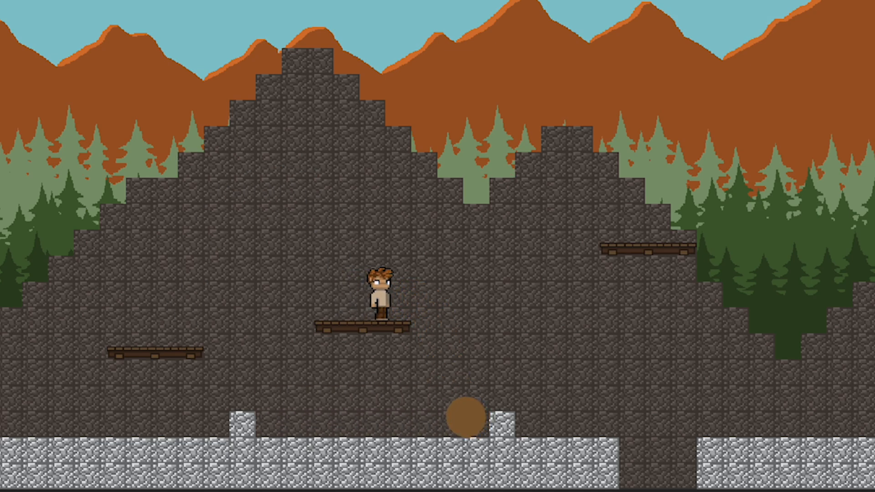
# Walk the hero across the rocky cave level to the small pool of water.
pyautogui.press('right')
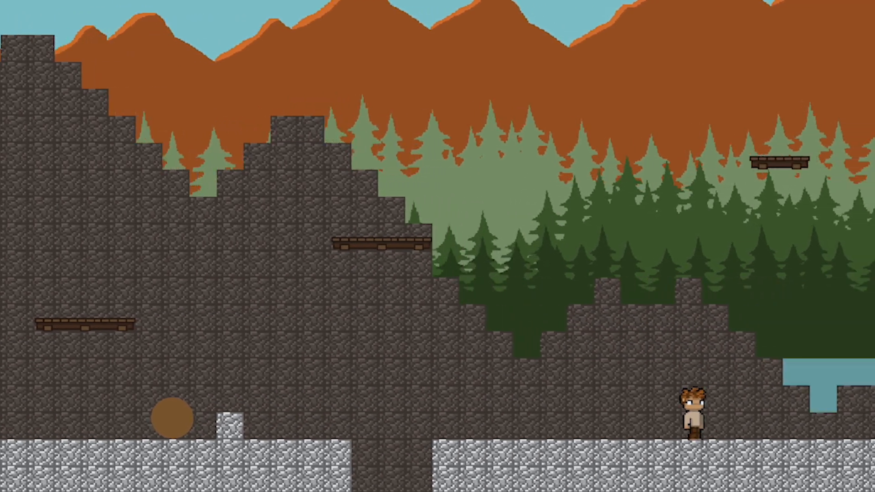
pyautogui.press('Left')
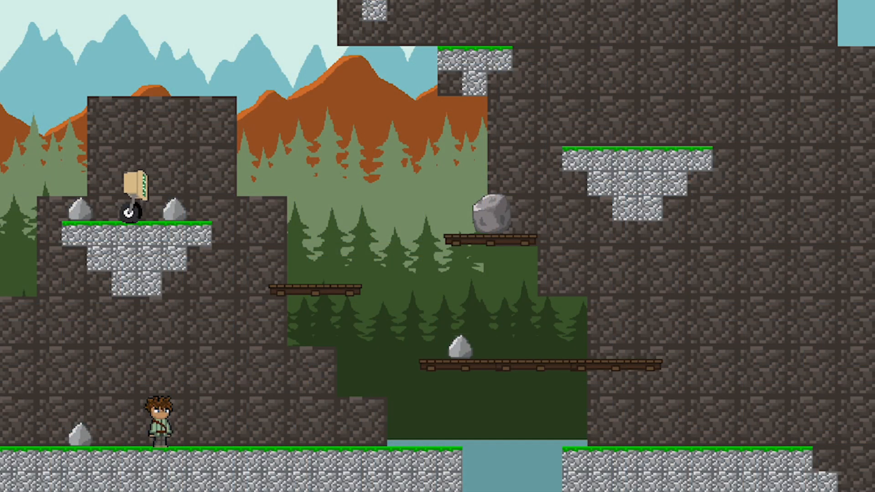
# Move the hero rightward through the grass-topped stone level.
pyautogui.press('right')
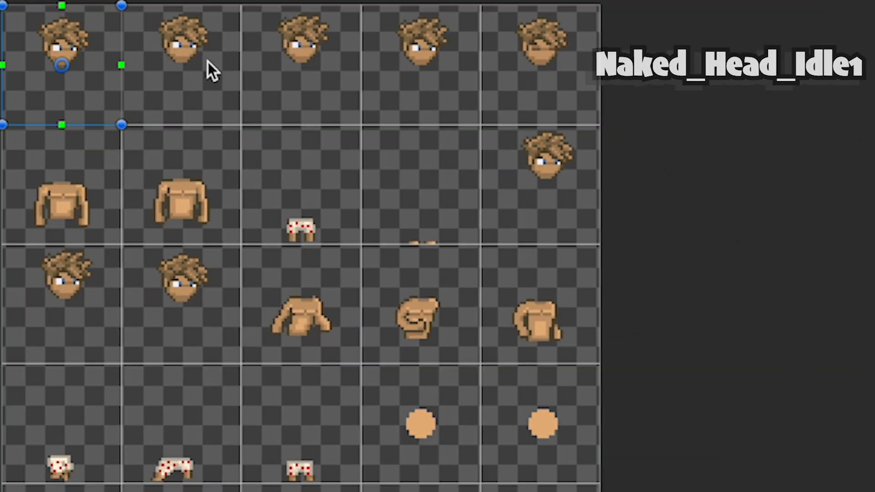
# Inspect the Idle state on the Legs(Naked) layer in the Animator.
pyautogui.click(302, 40)
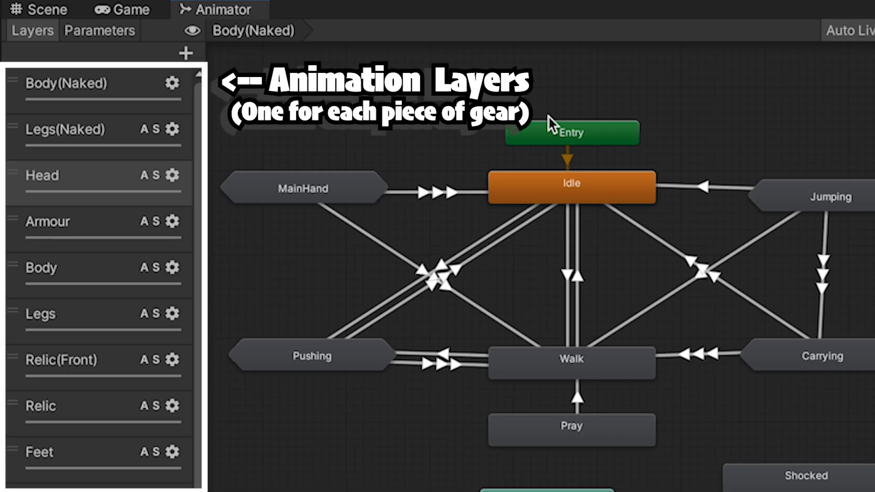
pyautogui.click(66, 129)
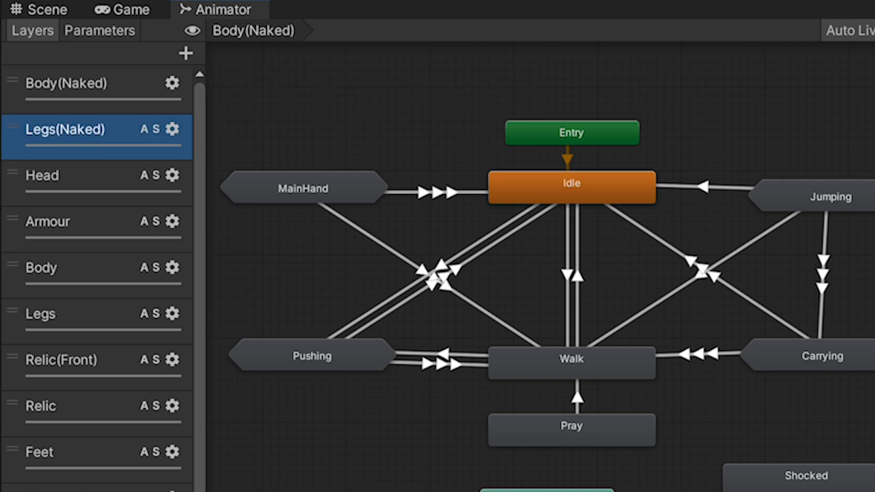
pyautogui.click(570, 187)
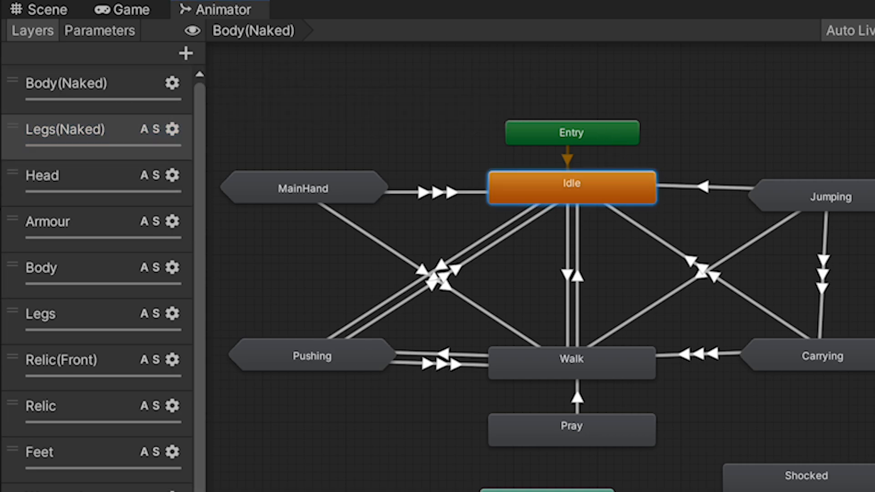
pyautogui.click(84, 83)
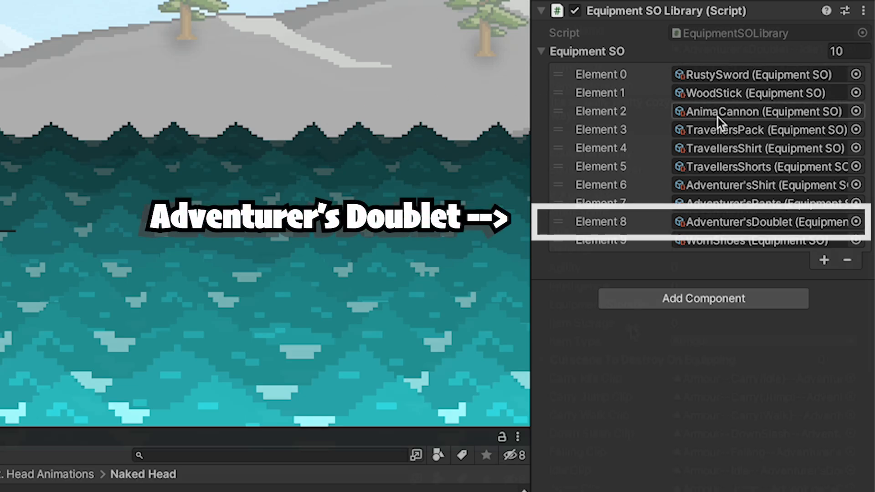
# Scroll the Equipment SO list down to the Adventurer's Doublet at element 8.
pyautogui.scroll(-3)
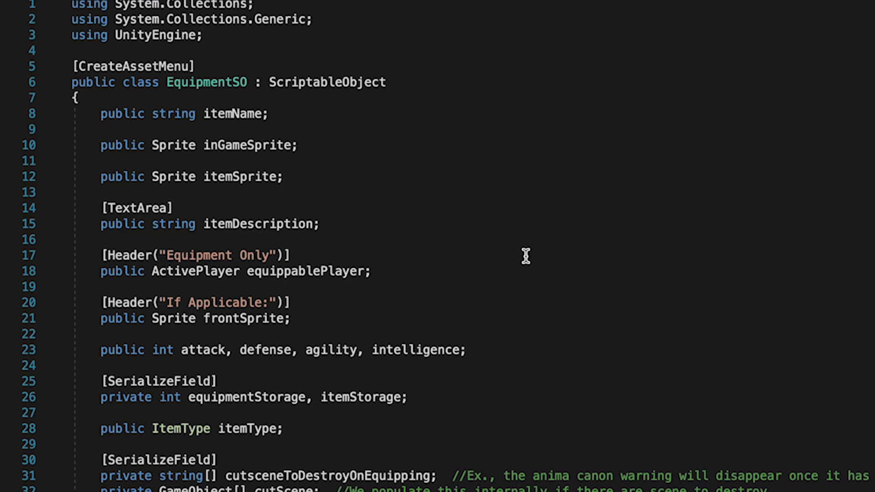
pyautogui.scroll(-3)
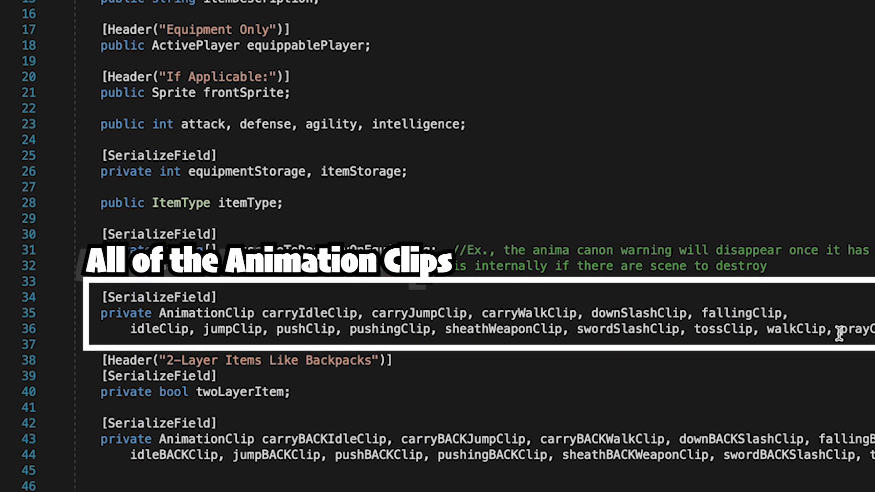
pyautogui.scroll(-3)
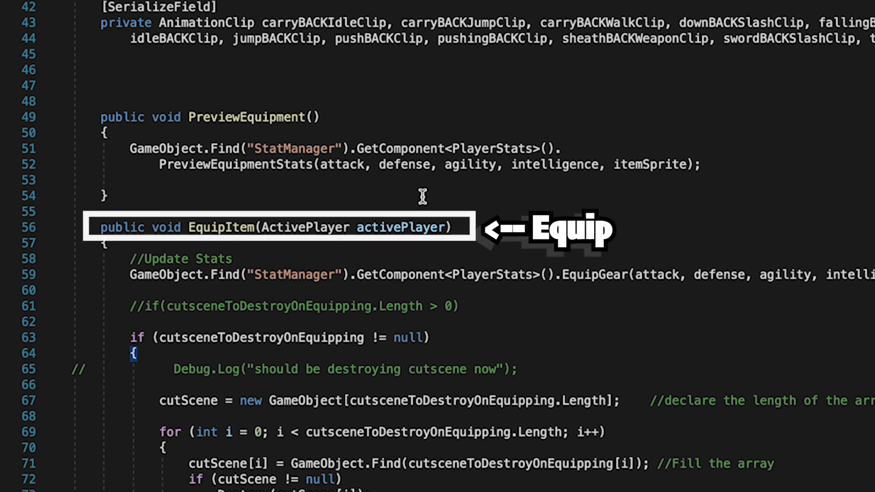
pyautogui.scroll(-3)
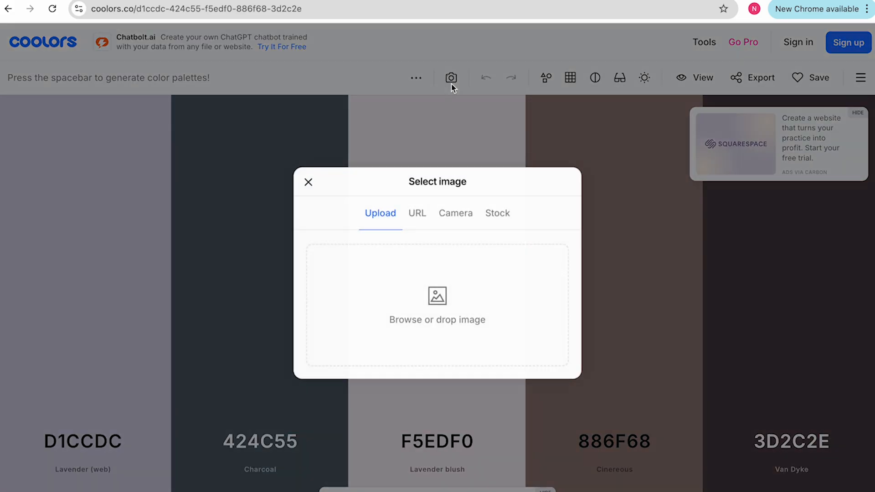
# Open Coolors' Select image picker to build a palette from a photo.
pyautogui.click(438, 304)
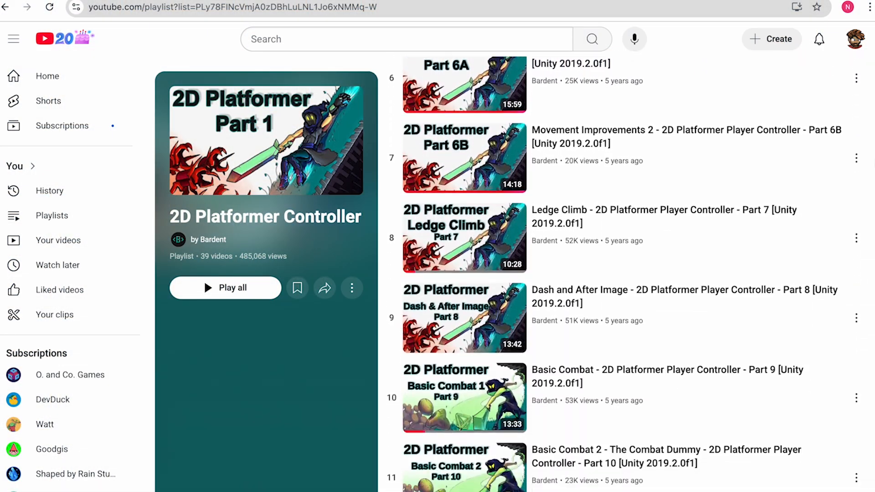
# Scroll through the 2D Platformer Controller and Pixel Art Class playlists.
pyautogui.scroll(-3)
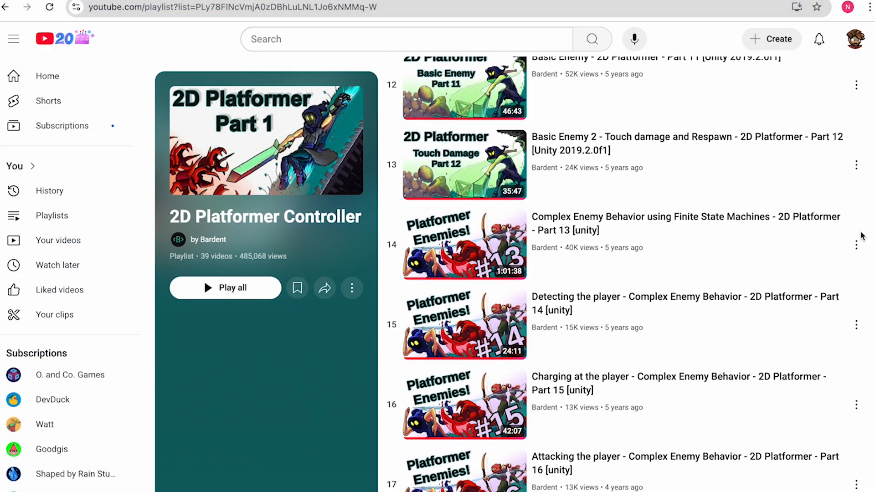
pyautogui.scroll(-3)
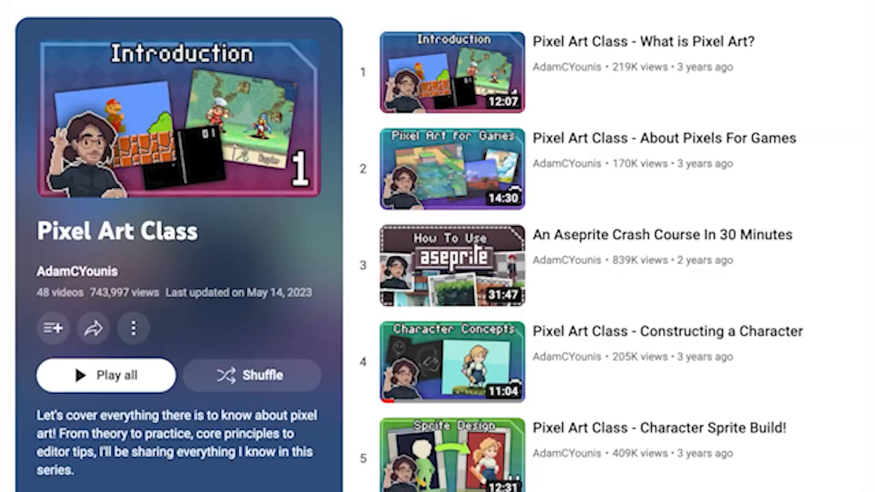
pyautogui.scroll(-3)
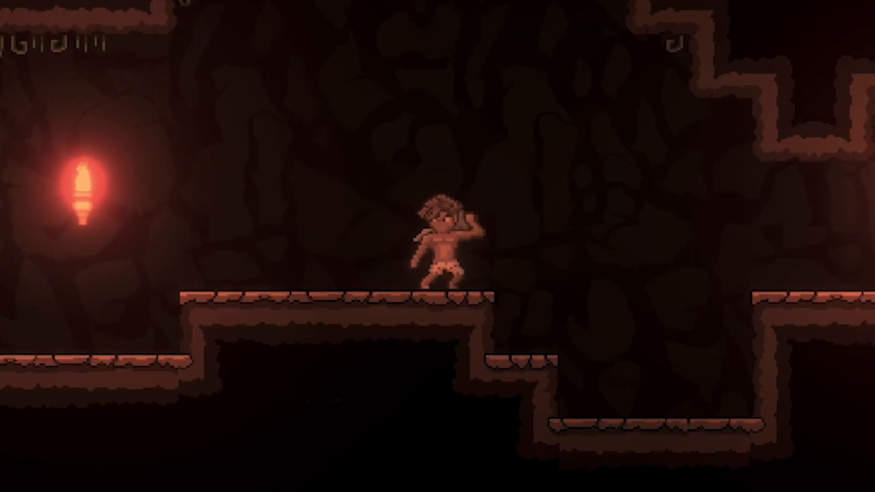
pyautogui.press('Left')
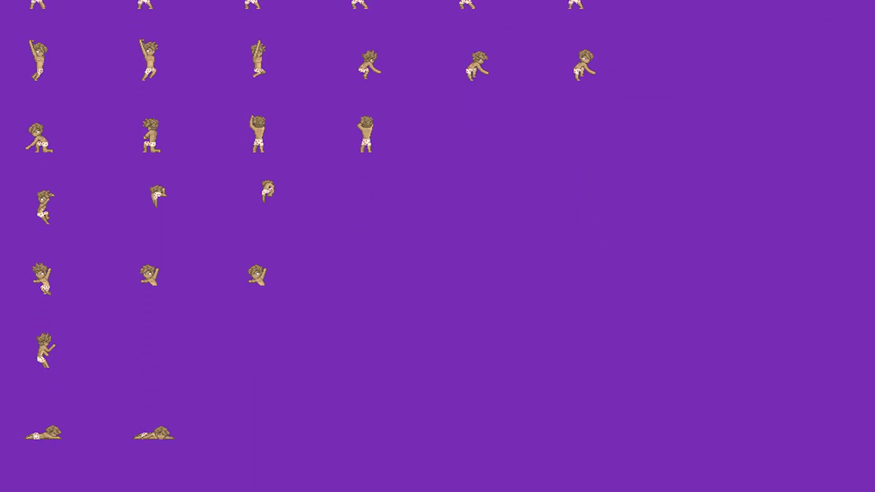
# Select Willard_Sprites_BottomLayer to view its multiple-sprite, point-filtered import settings.
pyautogui.click(263, 29)
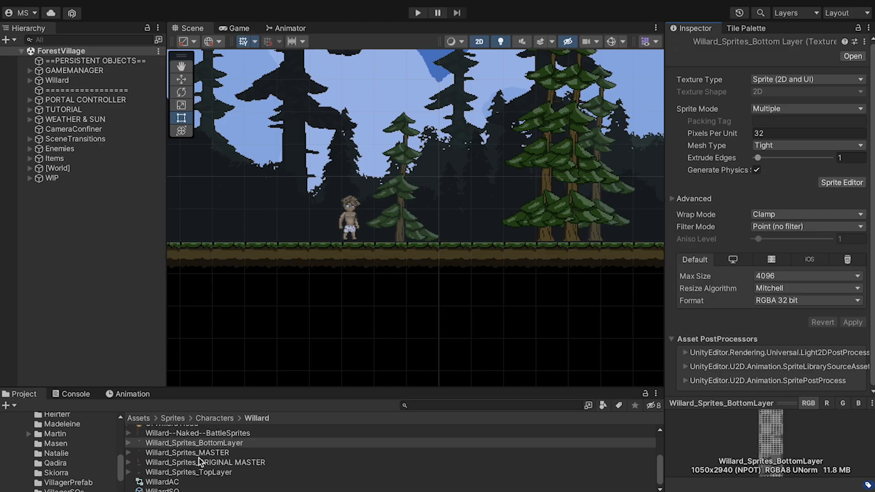
# Check Willard_Top_Idle1 slice names, browse the Characters folders, and open Sprite Batch Renamer.
pyautogui.click(842, 183)
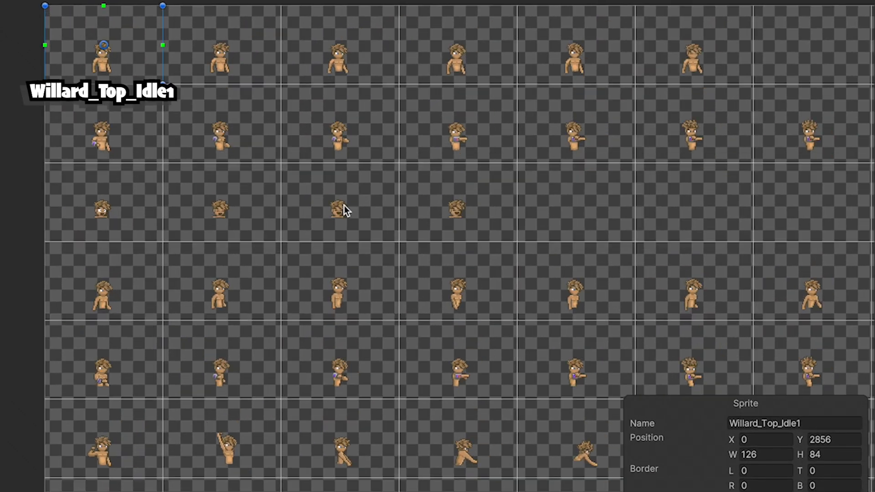
pyautogui.click(336, 54)
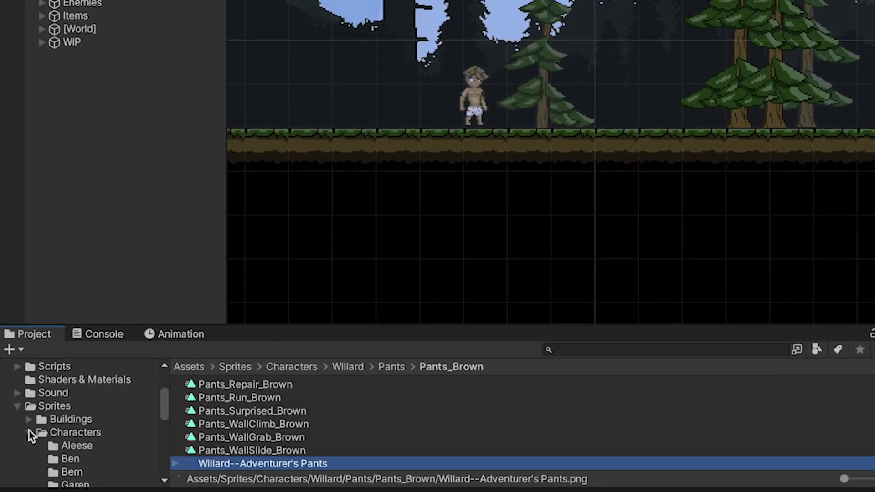
pyautogui.click(86, 428)
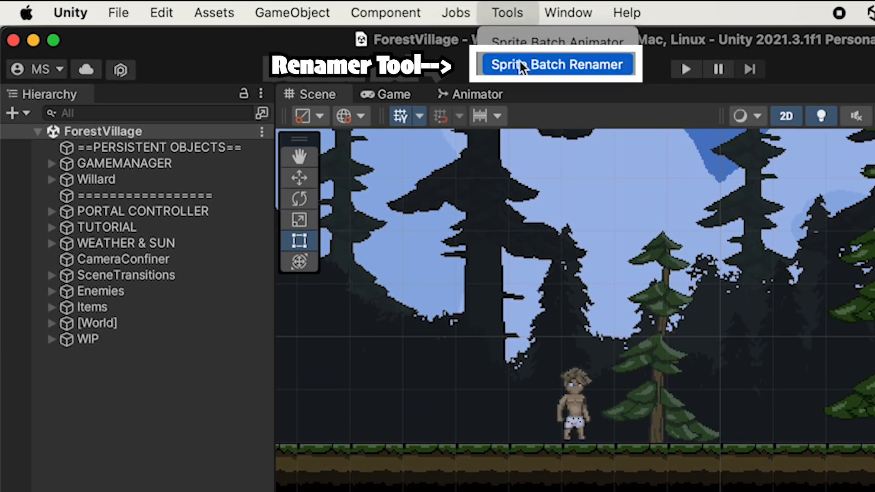
pyautogui.click(556, 64)
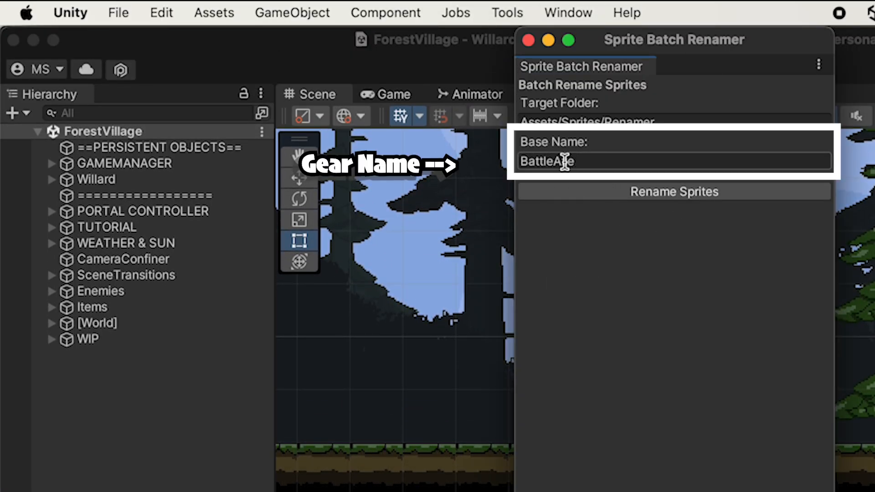